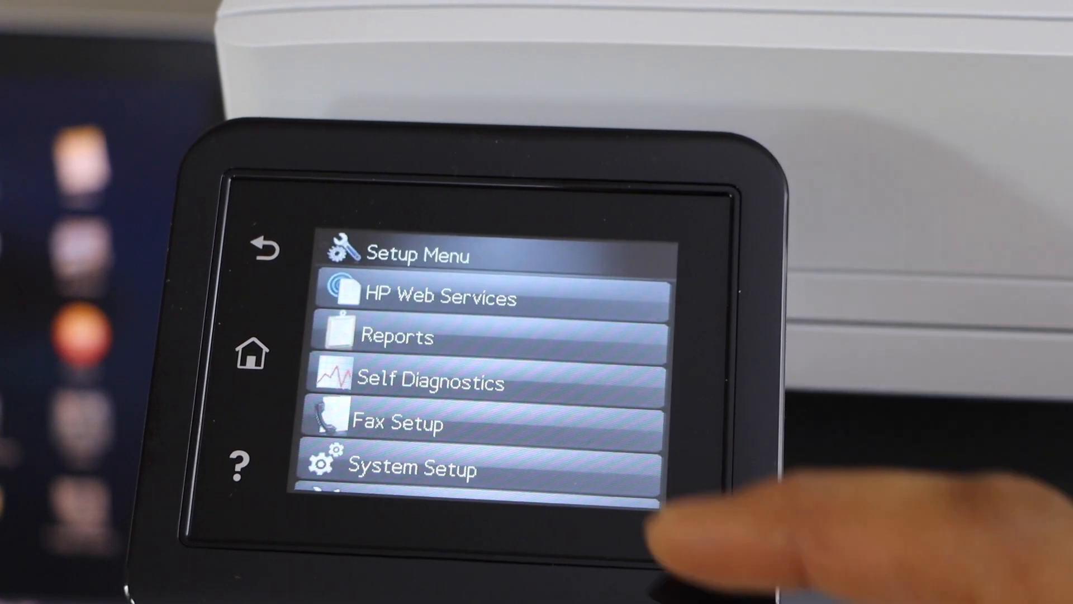
# - Go into Network Setup on the printer's Setup Menu to reach the Wireless Menu
pyautogui.scroll(-3)
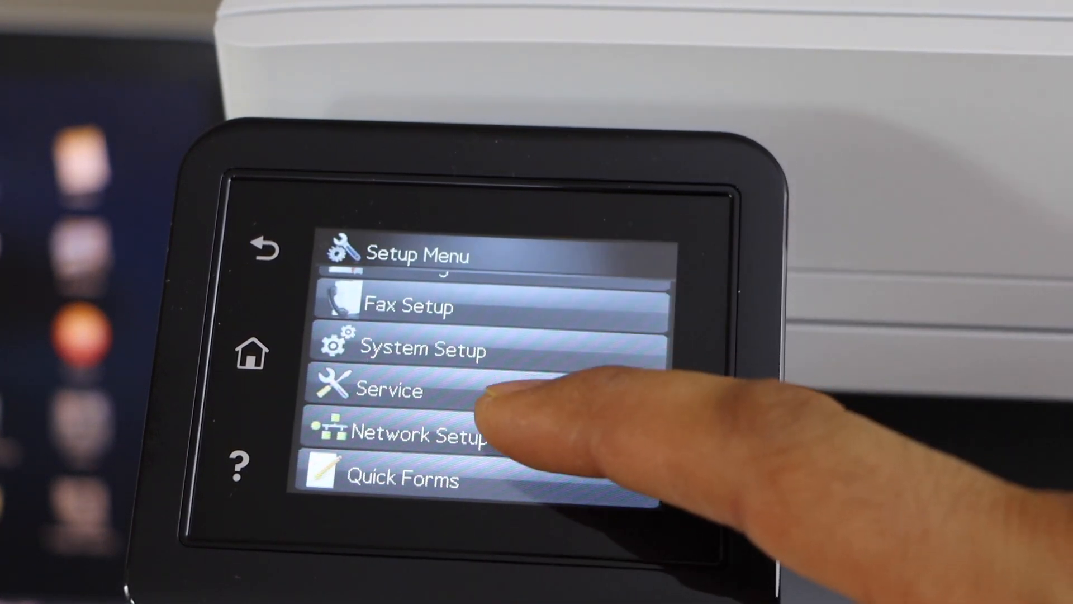
pyautogui.click(425, 435)
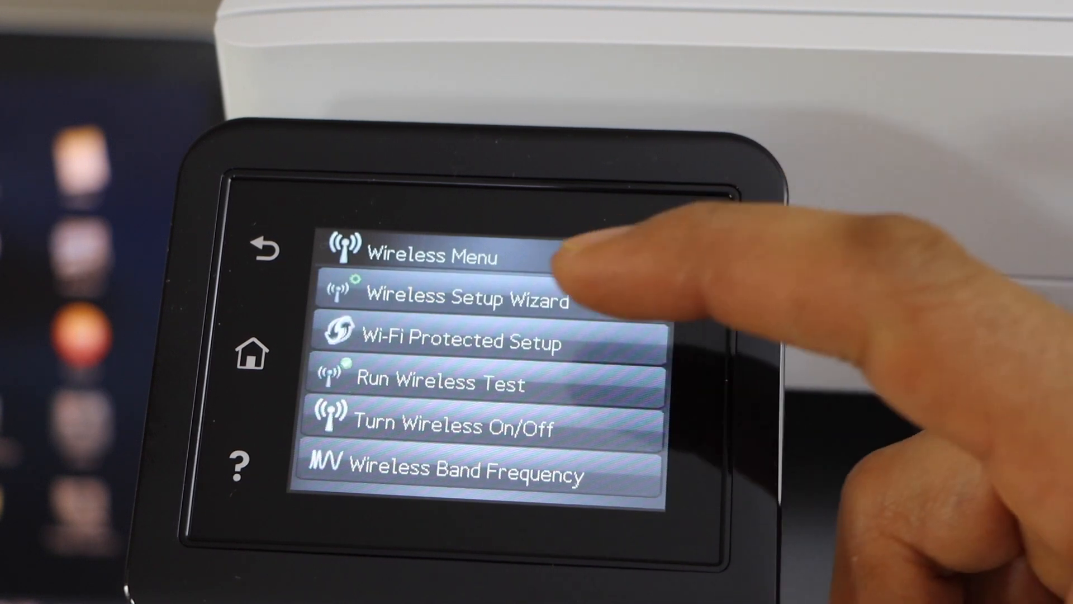
# - Run the Wireless Setup Wizard and join the printer to the BELL451 Wi-Fi network
pyautogui.click(465, 297)
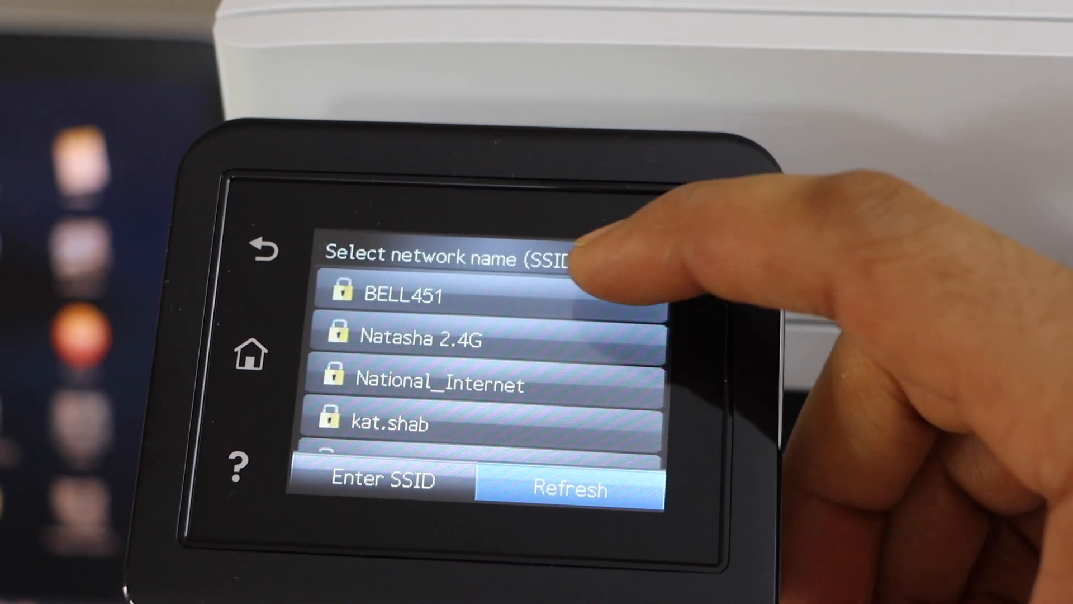
pyautogui.click(404, 294)
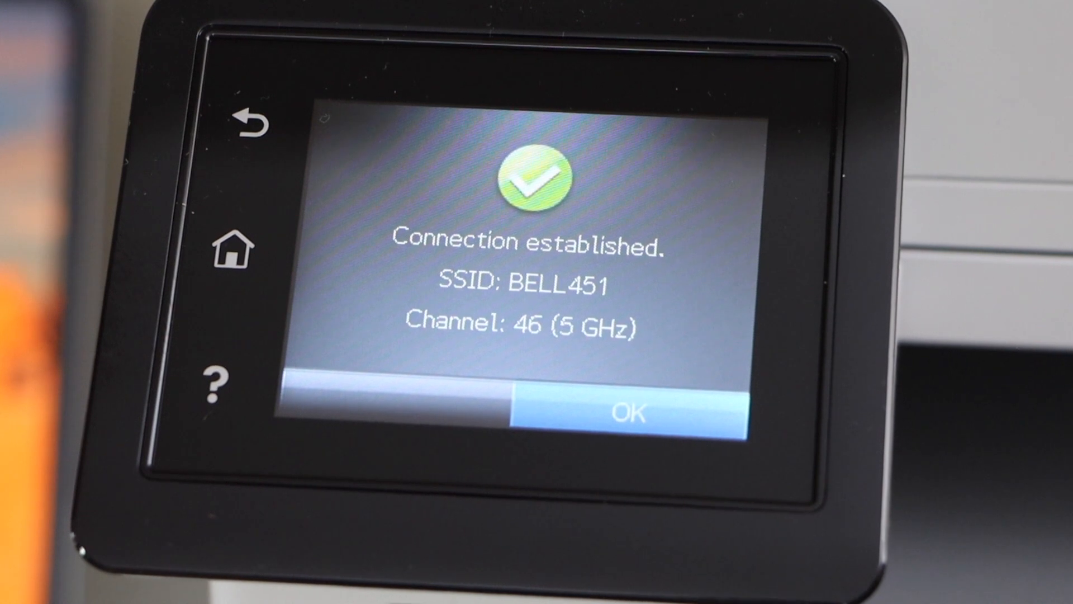
# - Acknowledge the Connection established confirmation for BELL451
pyautogui.click(625, 411)
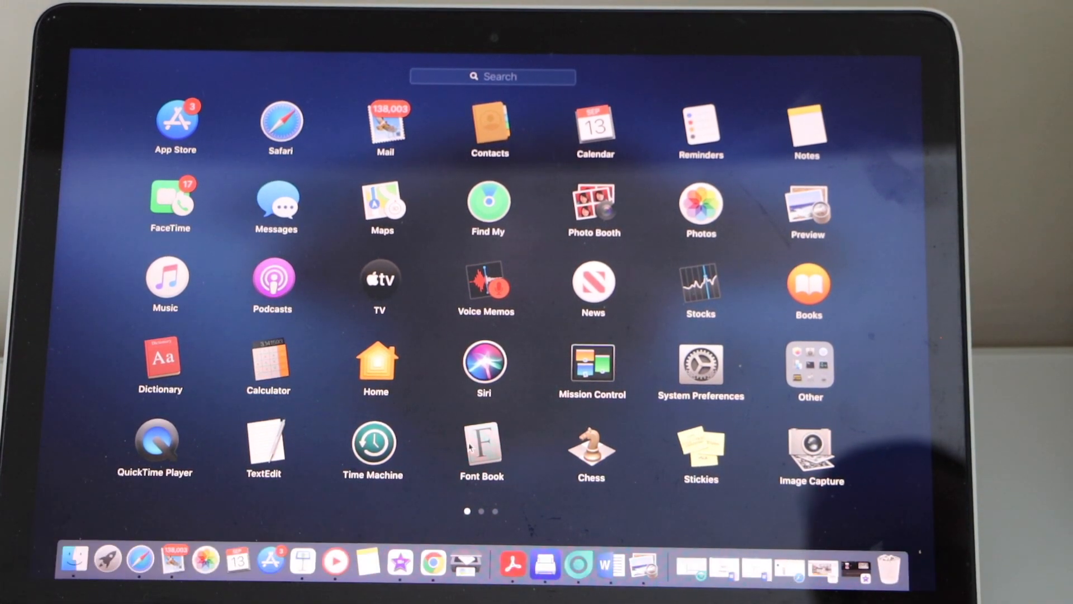
# - Launch HP Smart from the second Launchpad page on the Mac
pyautogui.hscroll(-3)
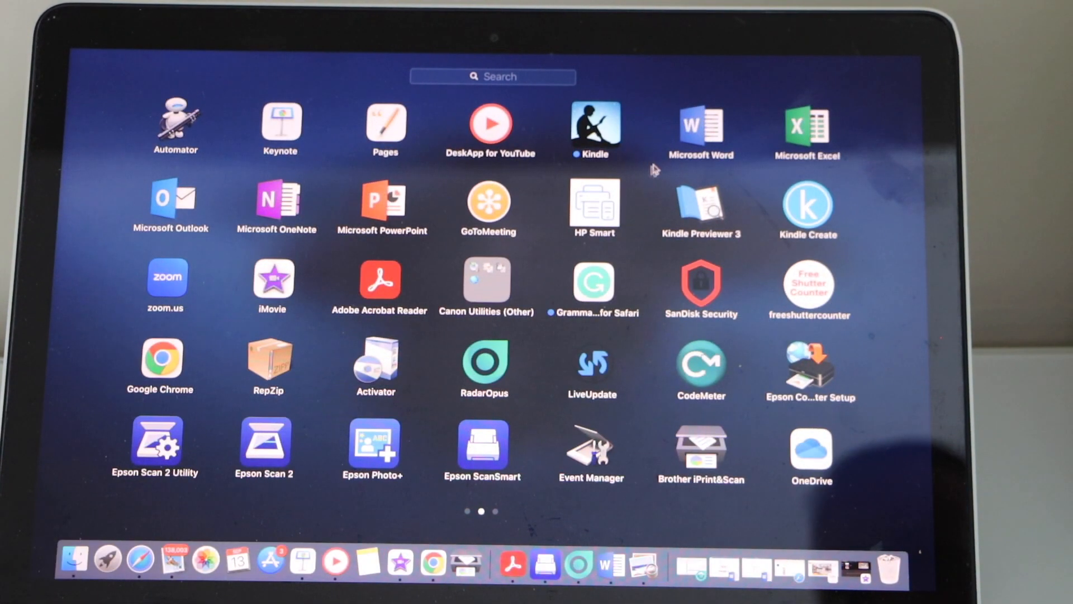
pyautogui.click(593, 200)
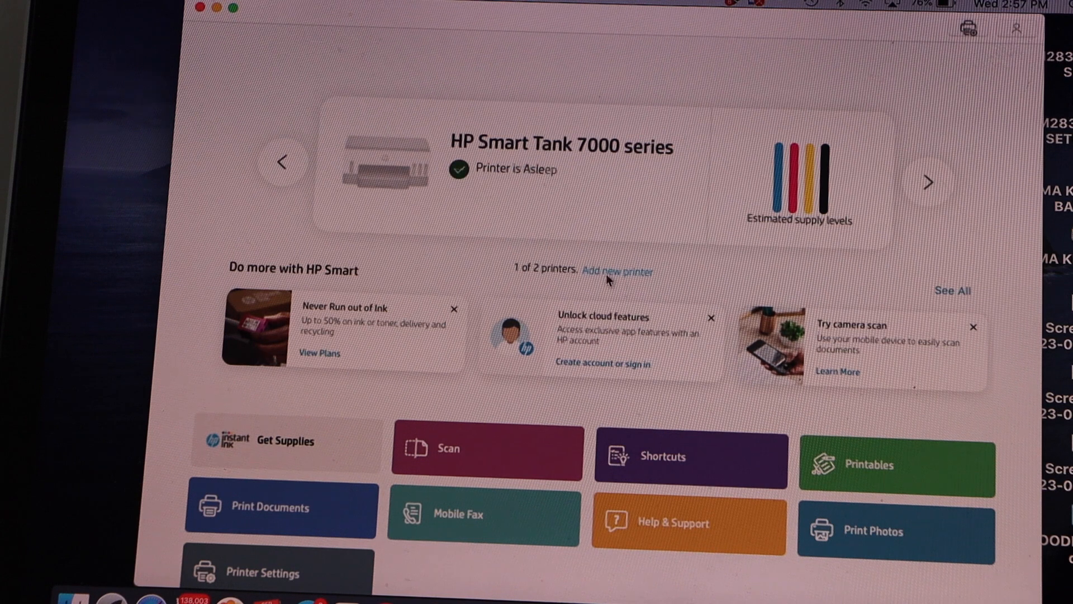
# - Add the HP ColorLaserJet MFP M282-M285 (NPIB9F18D, 192.168.2.148) as a new printer
pyautogui.click(617, 270)
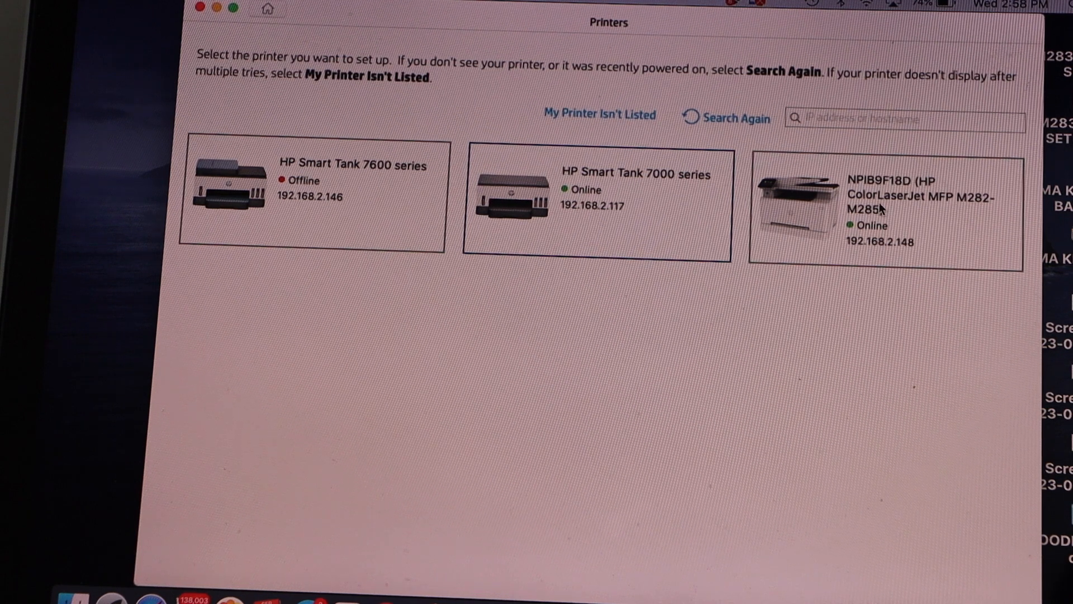
pyautogui.click(883, 206)
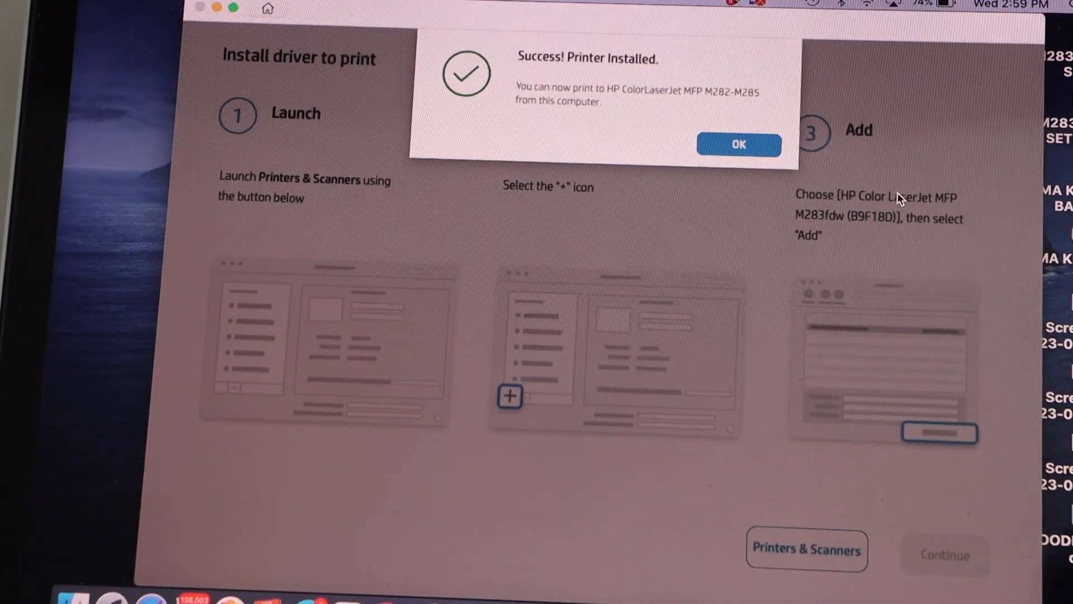
# - Dismiss the Success! Printer Installed notice, leaving the driver install steps
pyautogui.click(738, 145)
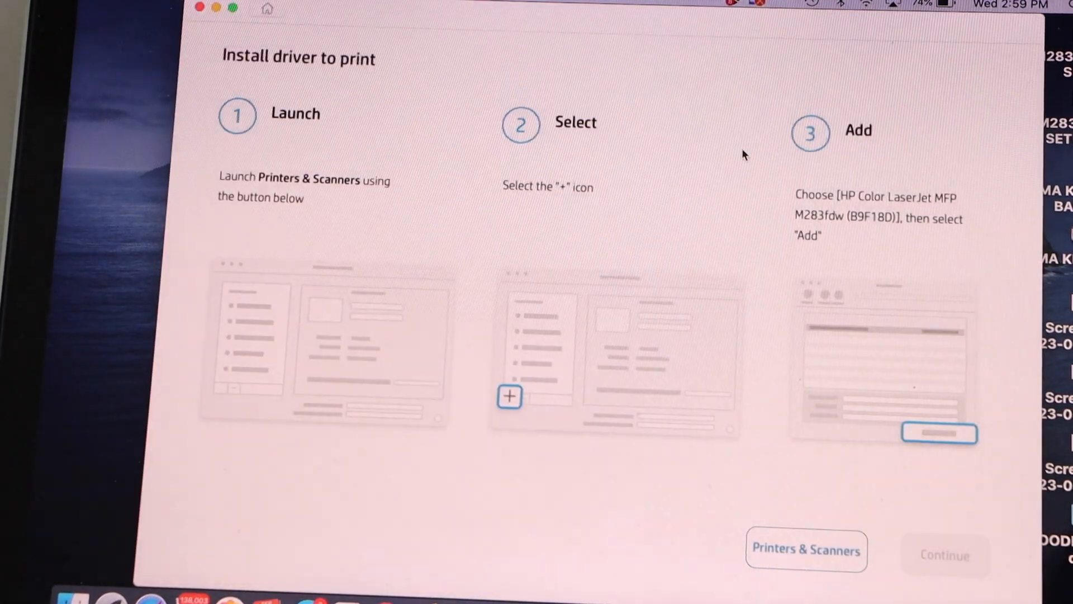